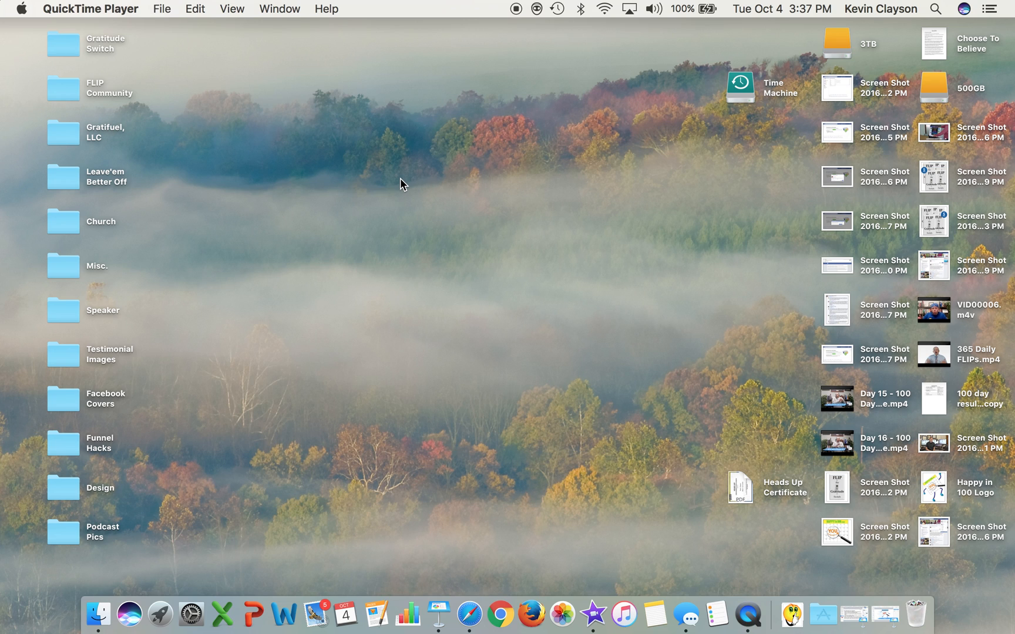
mouse_move(505, 223)
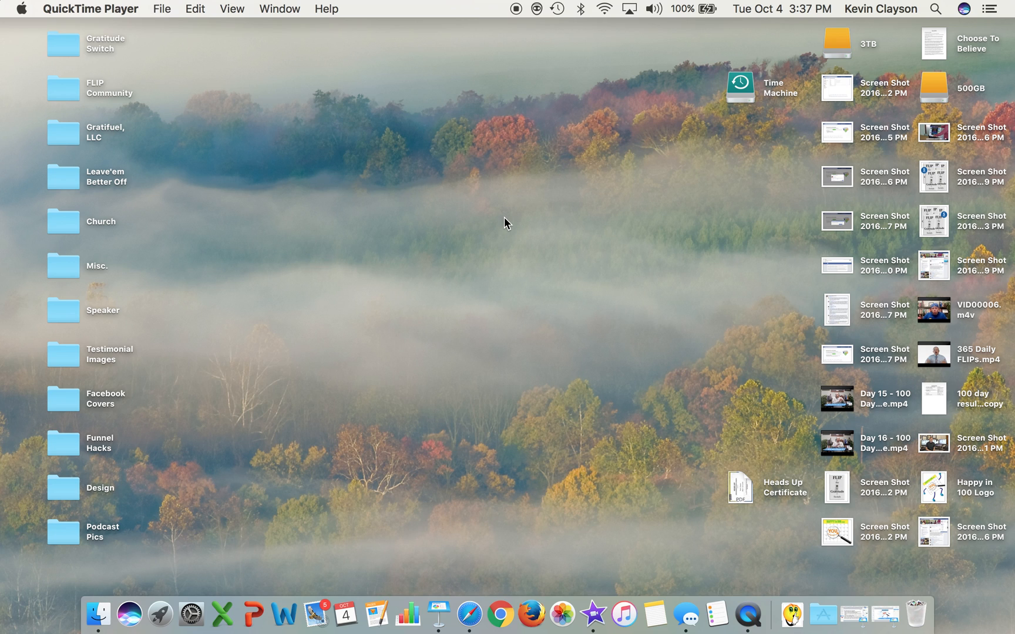
mouse_move(490, 233)
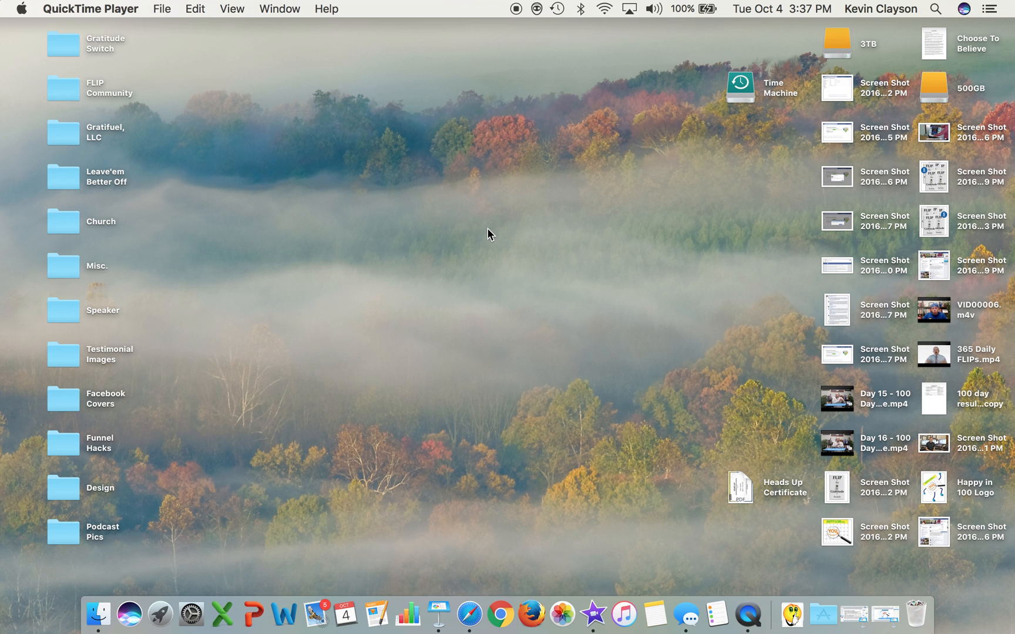
mouse_move(474, 601)
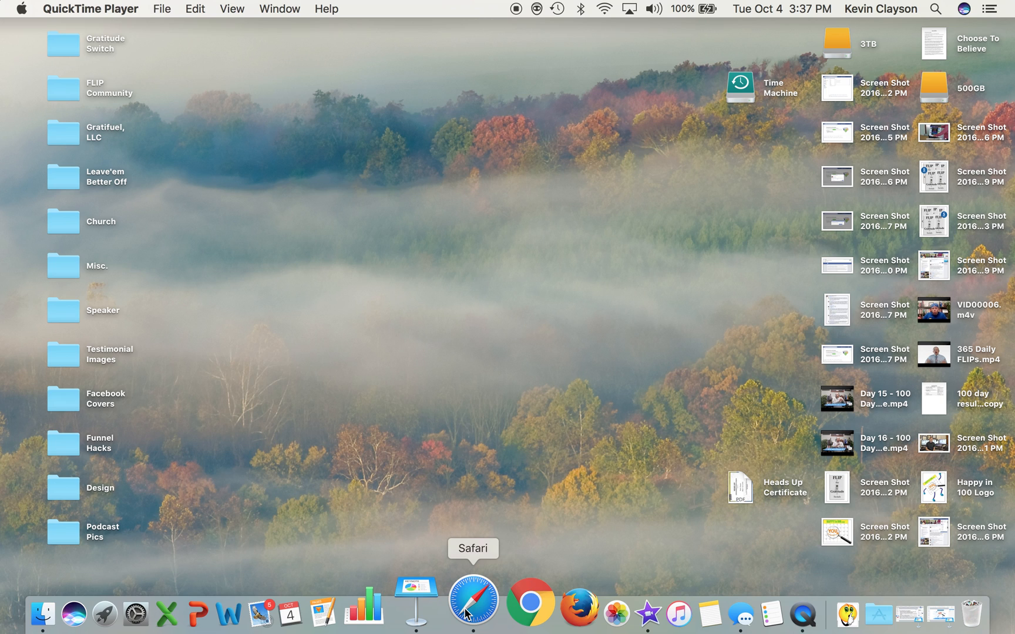
mouse_move(501, 599)
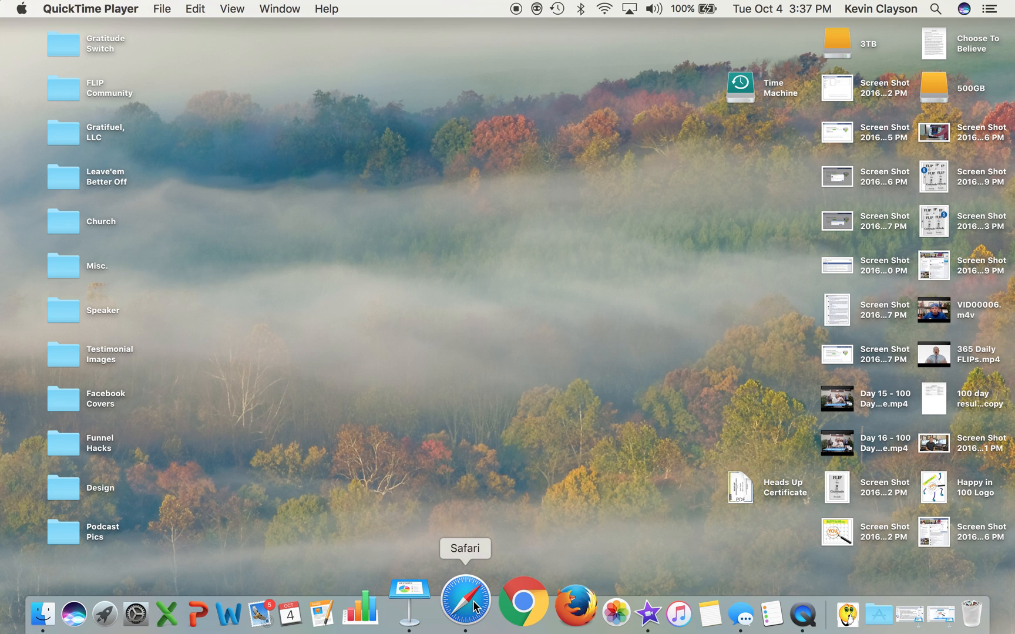
Step: Launch Safari from the Dock full screen and load Facebook from the favourites
right_click(465, 600)
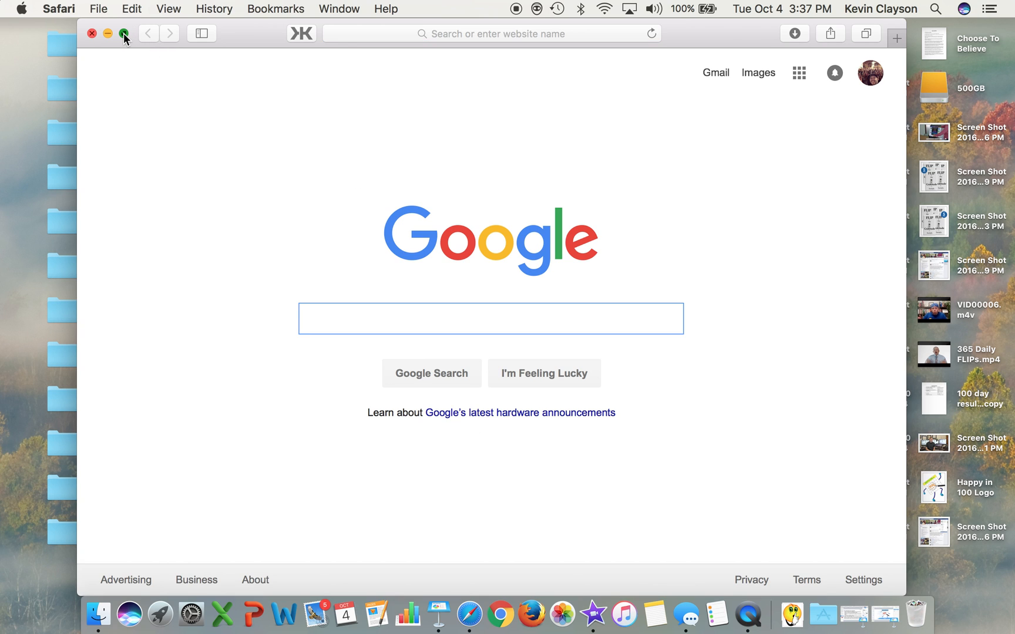
click(125, 34)
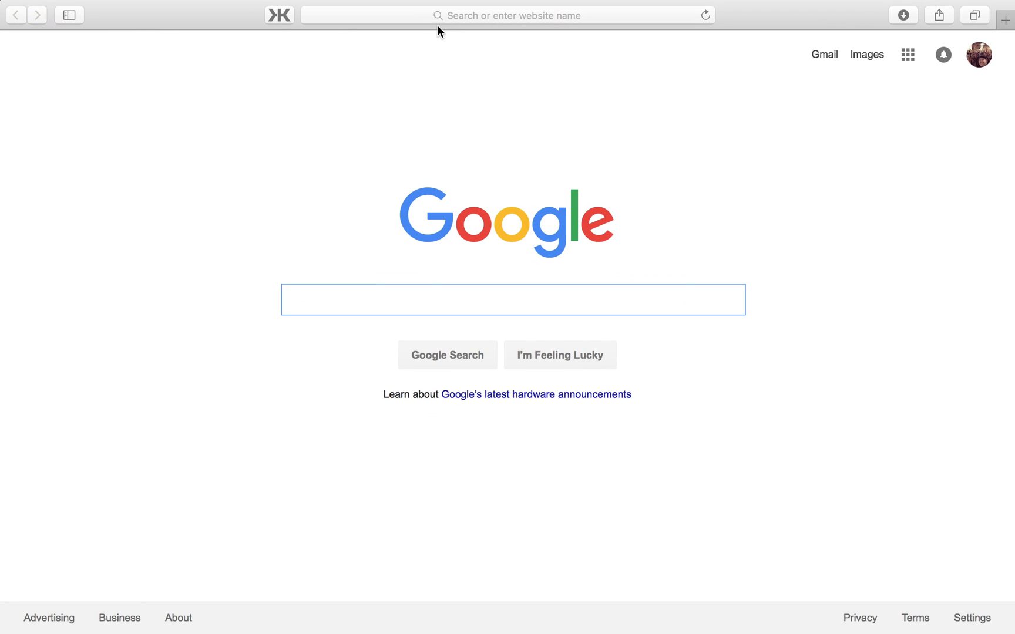
click(506, 15)
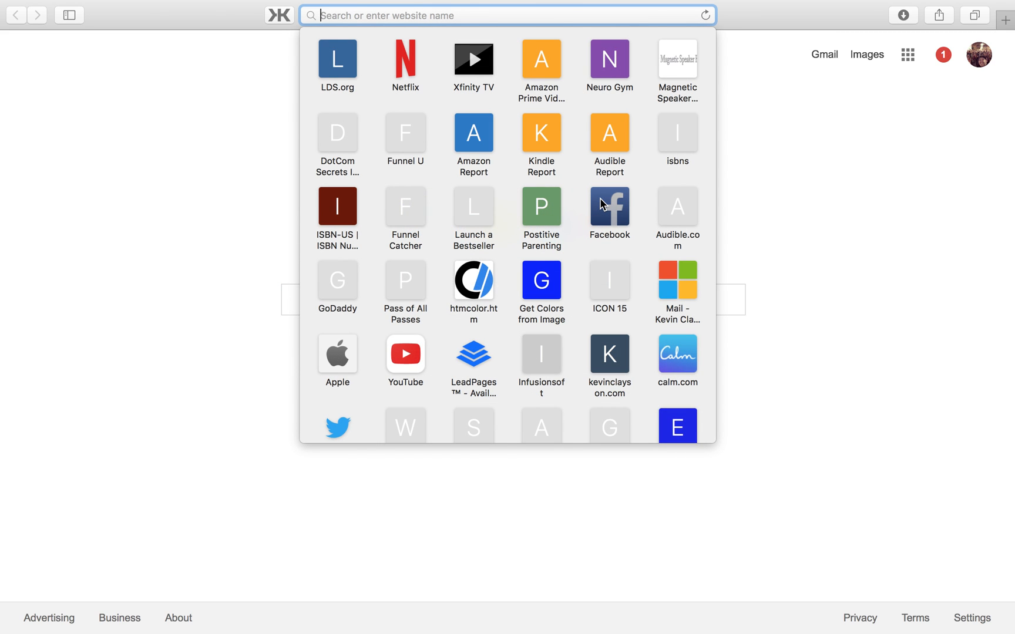
click(608, 207)
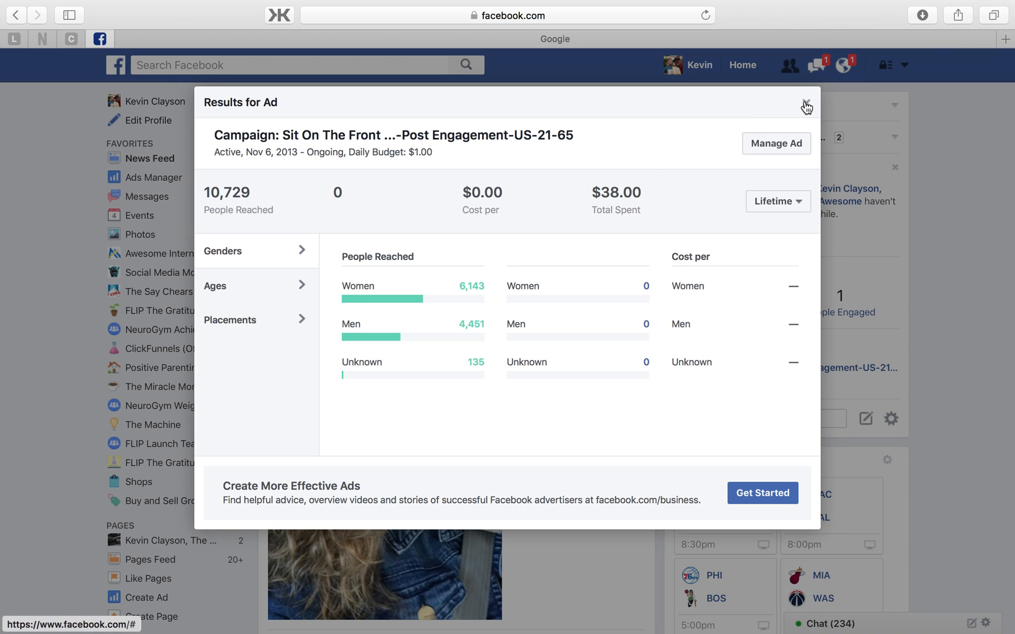
Step: Close the Results for Ad panel to return to the news feed
click(806, 104)
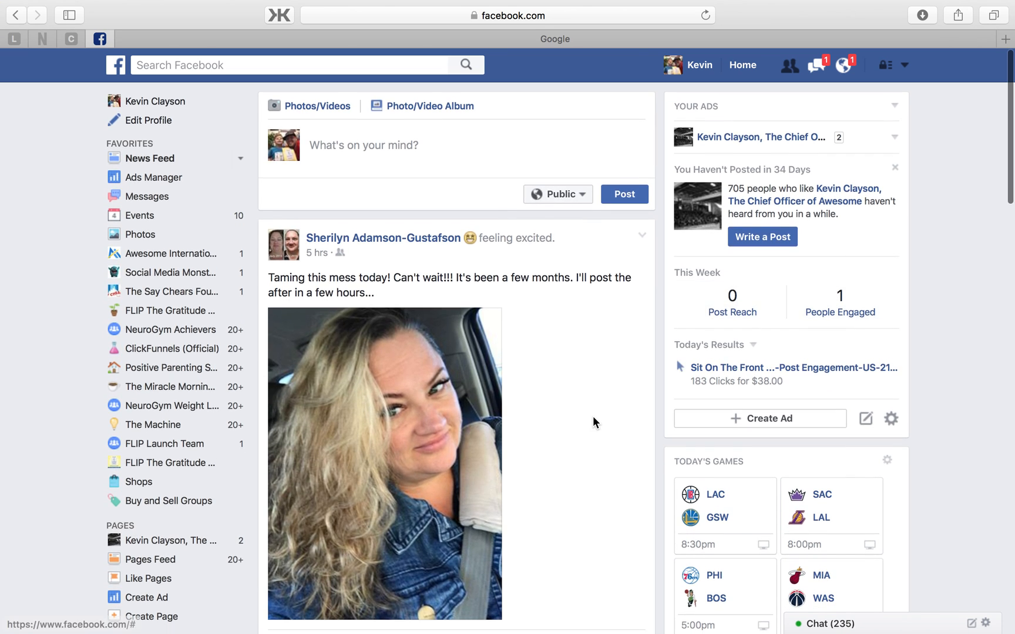
scroll(down, 3)
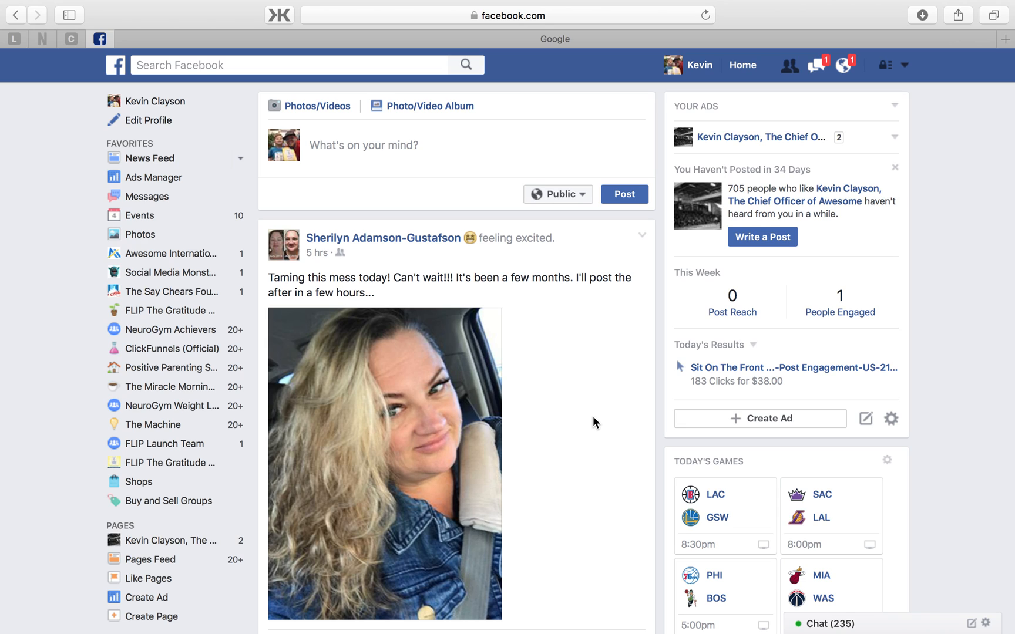
mouse_move(545, 138)
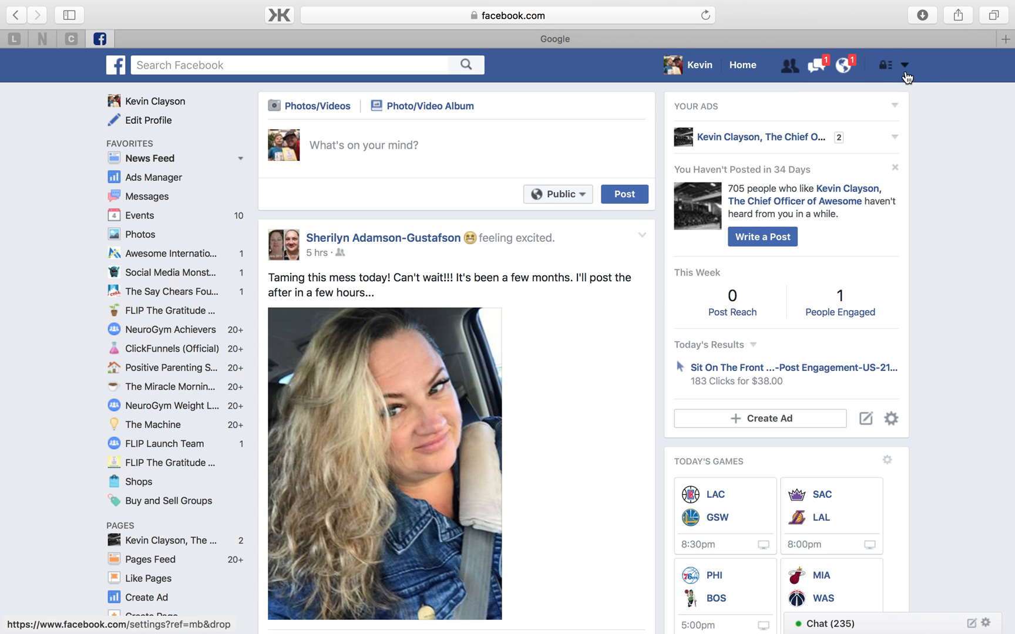
Step: Go to General Account Settings via the top-right account menu
click(906, 65)
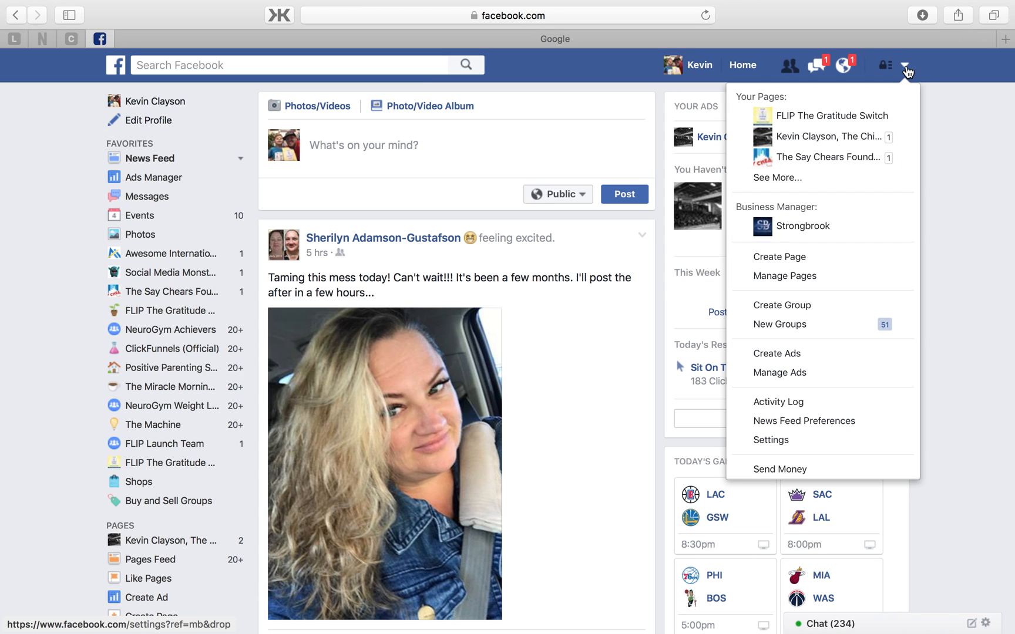
mouse_move(779, 256)
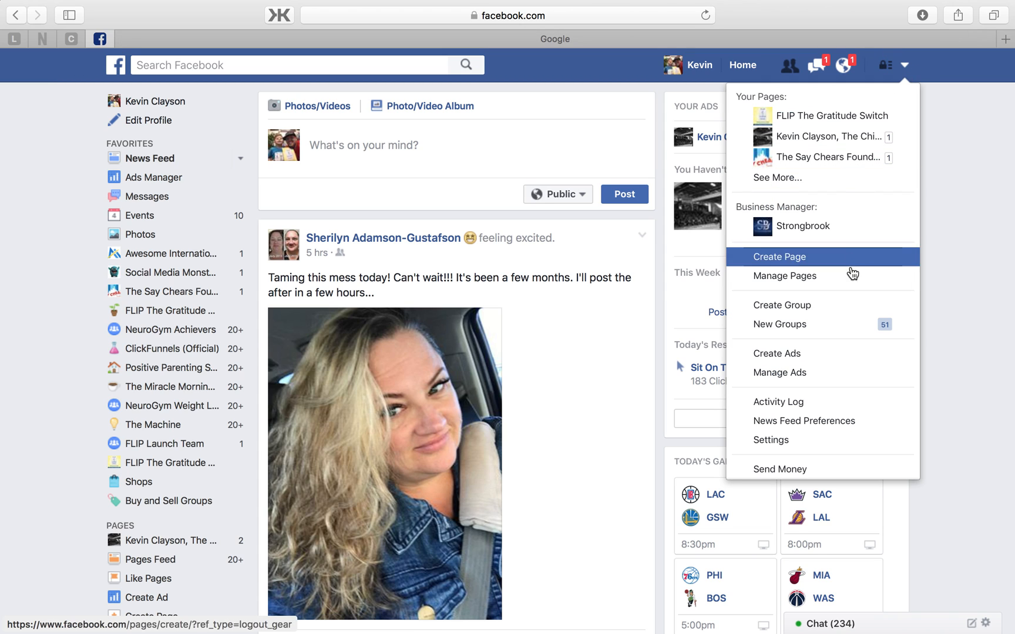
mouse_move(828, 324)
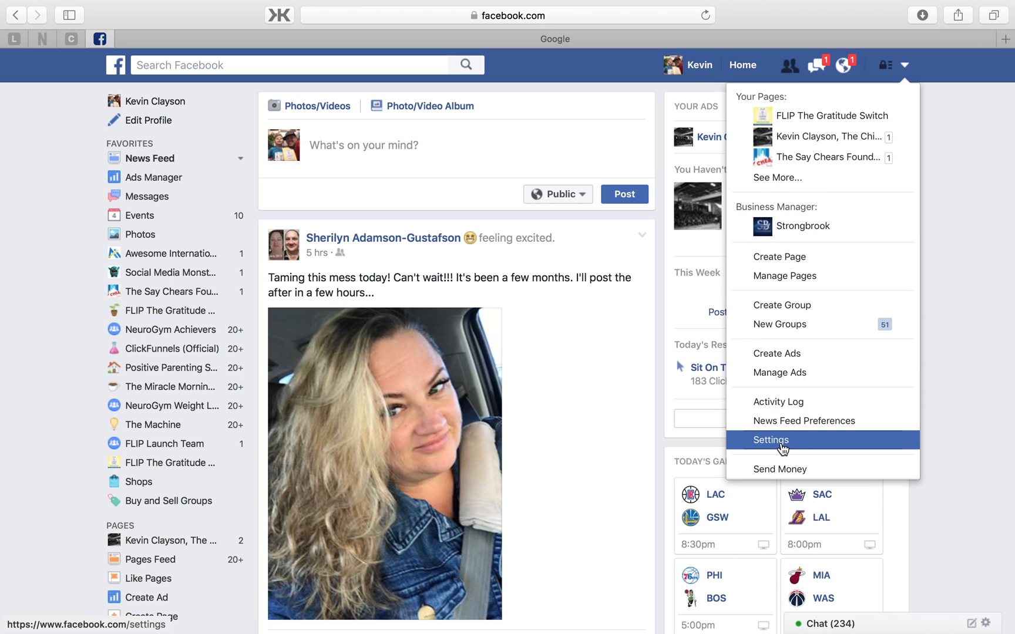
click(770, 441)
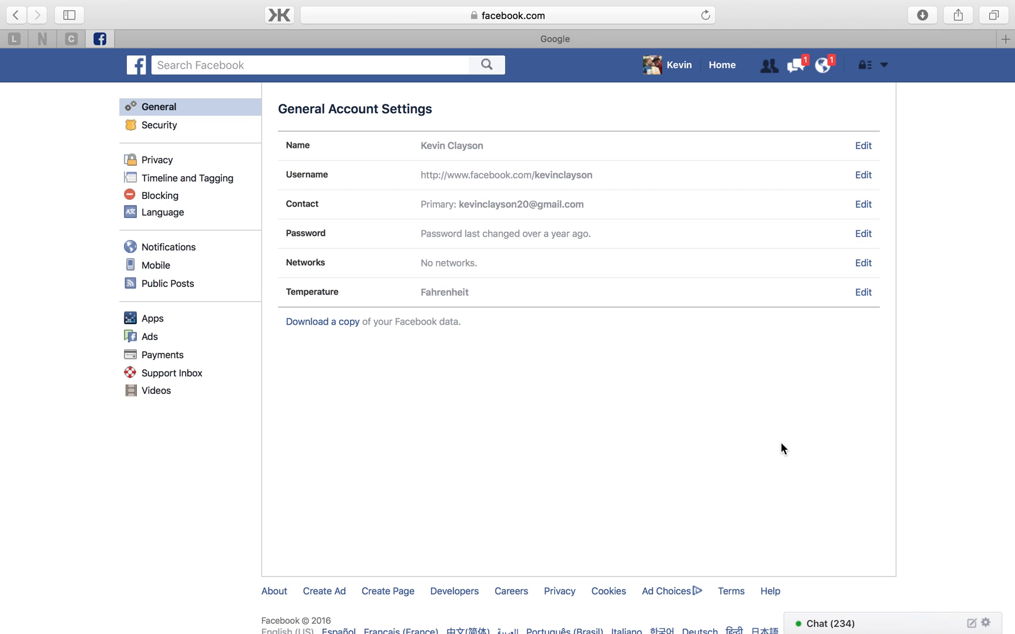
mouse_move(710, 403)
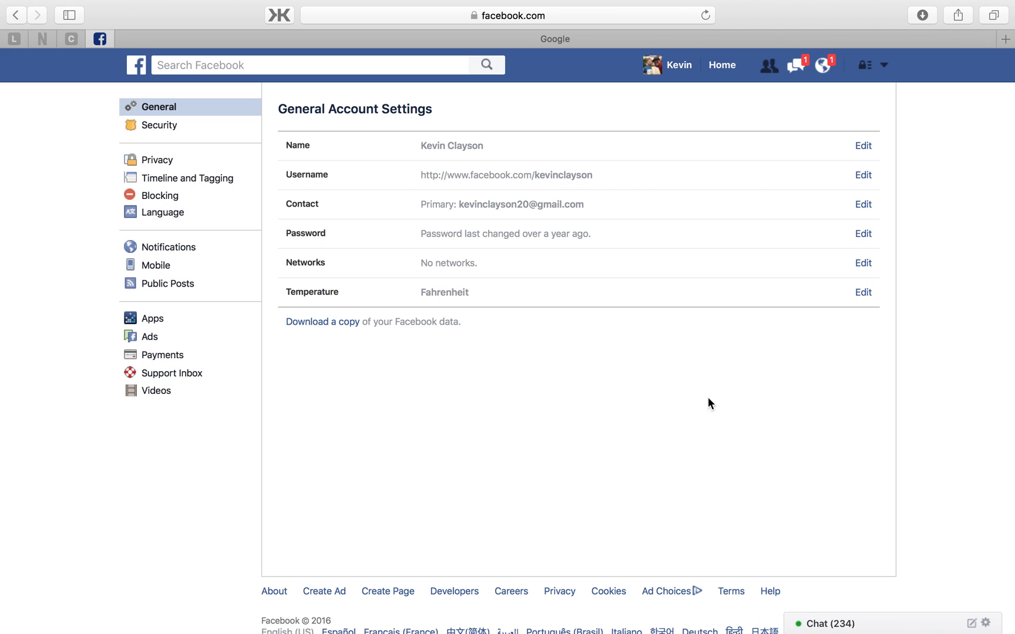
mouse_move(322, 322)
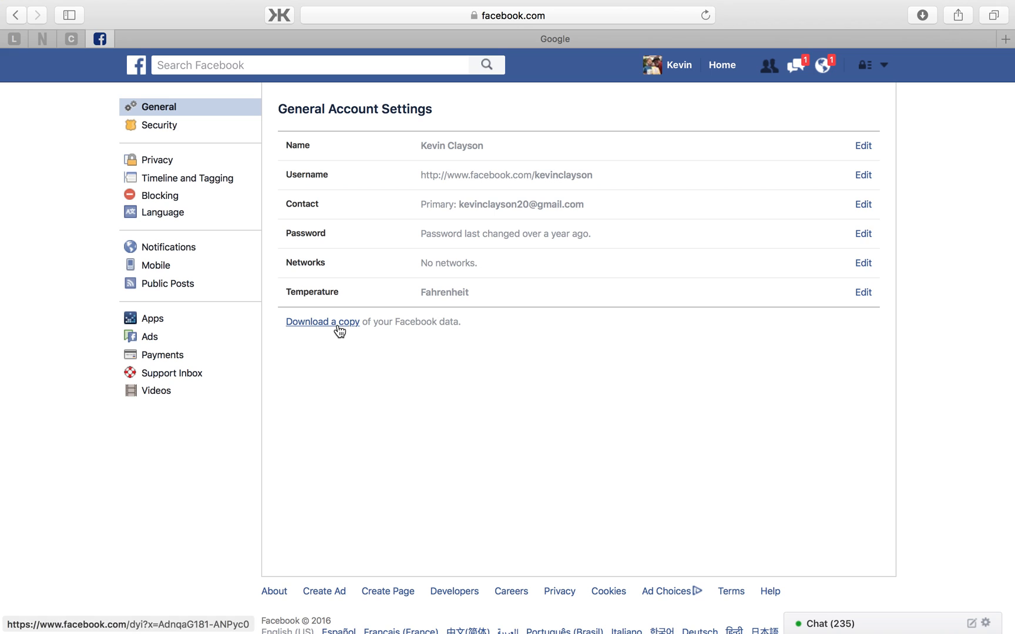
click(322, 322)
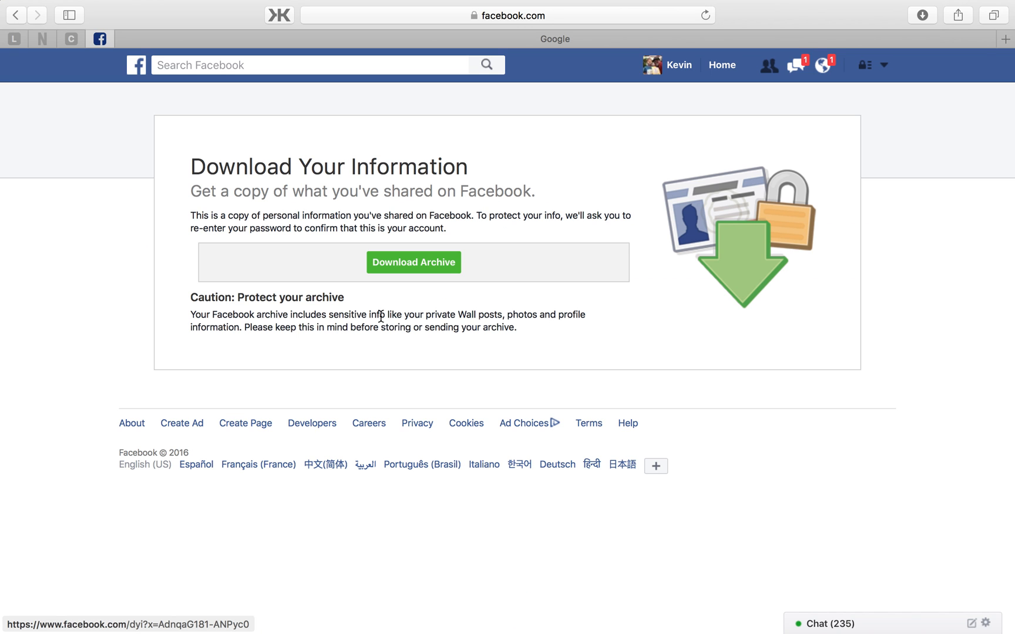
mouse_move(382, 174)
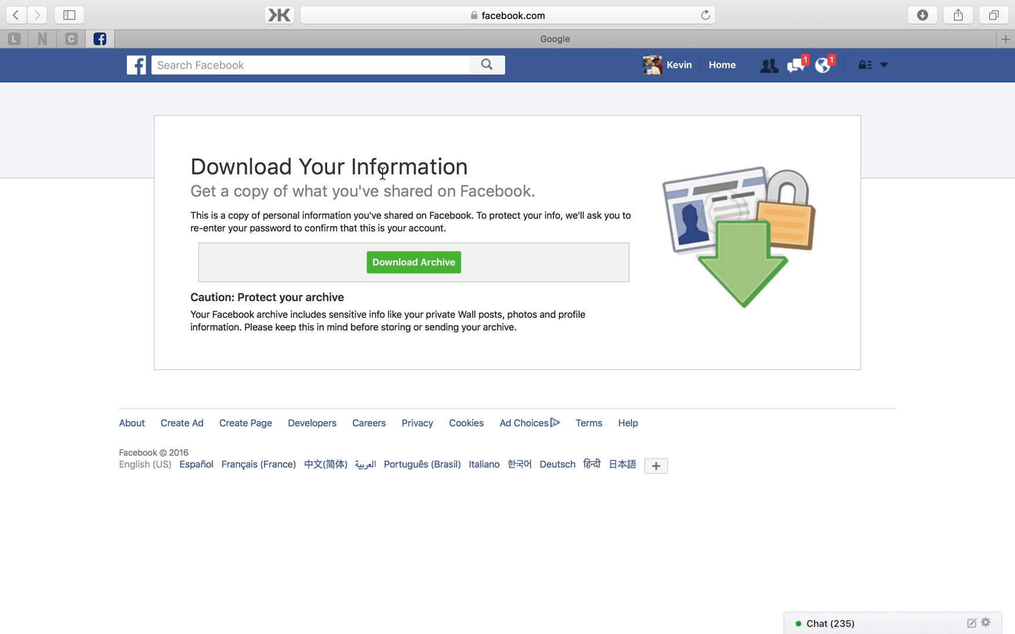
mouse_move(393, 218)
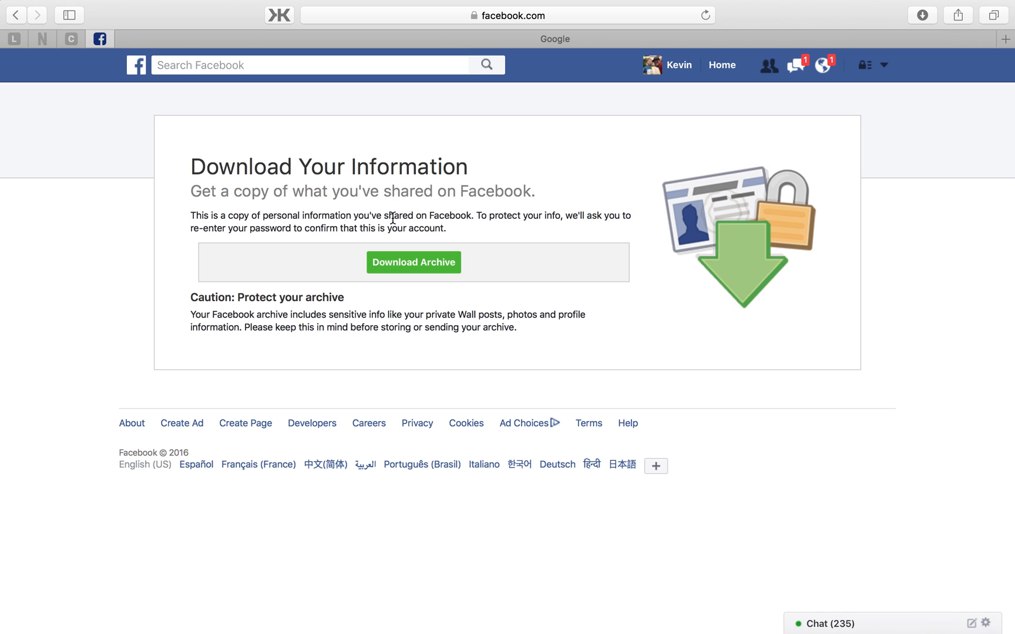
mouse_move(629, 253)
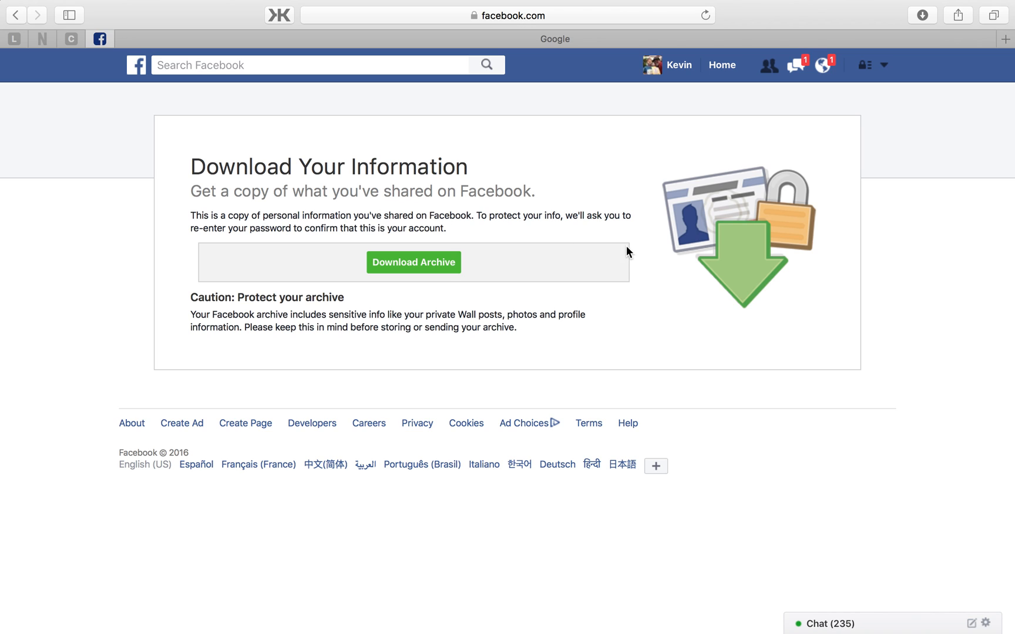
mouse_move(651, 337)
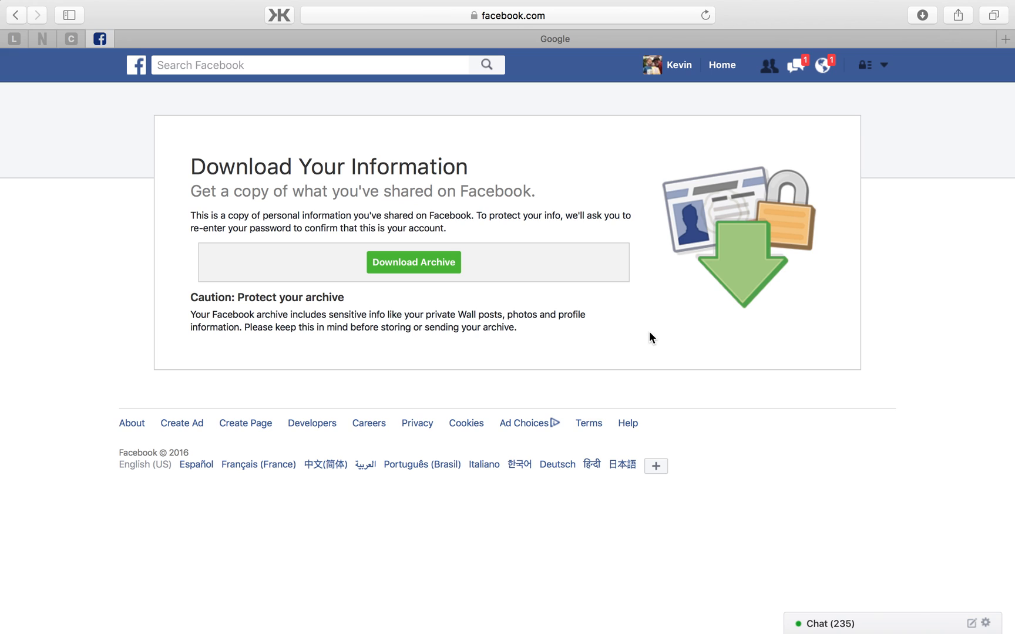
click(413, 262)
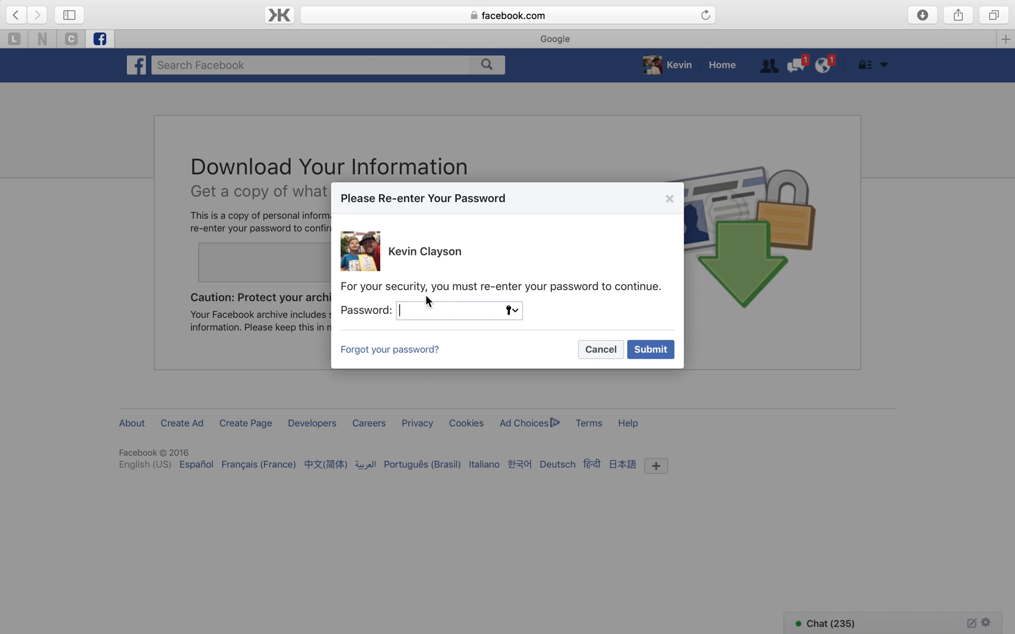
Step: Re-enter the account password and submit it to confirm the archive request
text(•••)
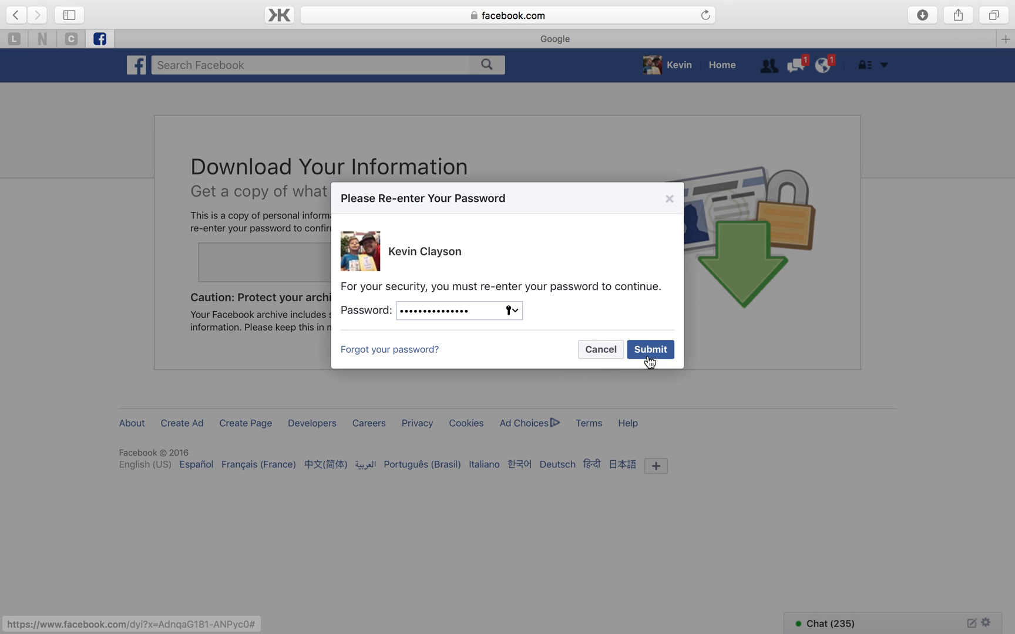
click(650, 349)
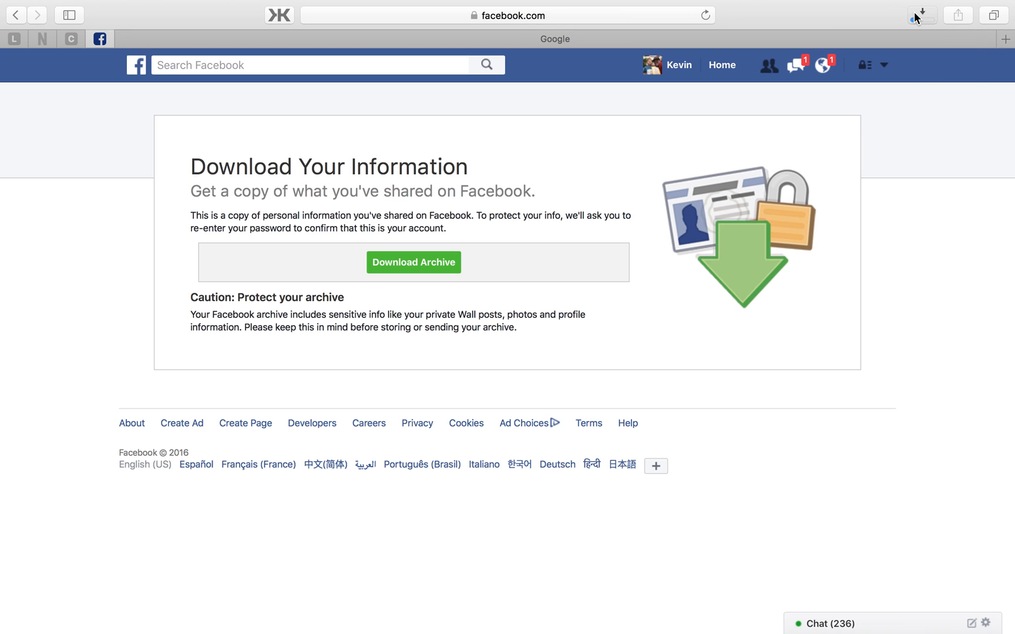
Step: View the facebook-kevinclayson archive in Safari's downloads, then hide Safari to show the desktop
click(921, 15)
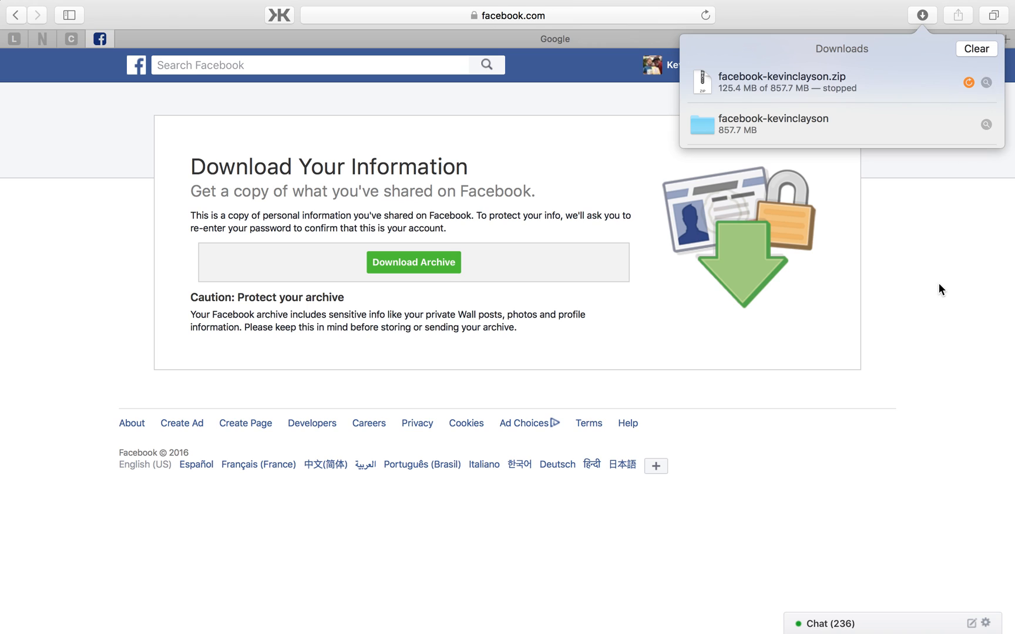
click(921, 15)
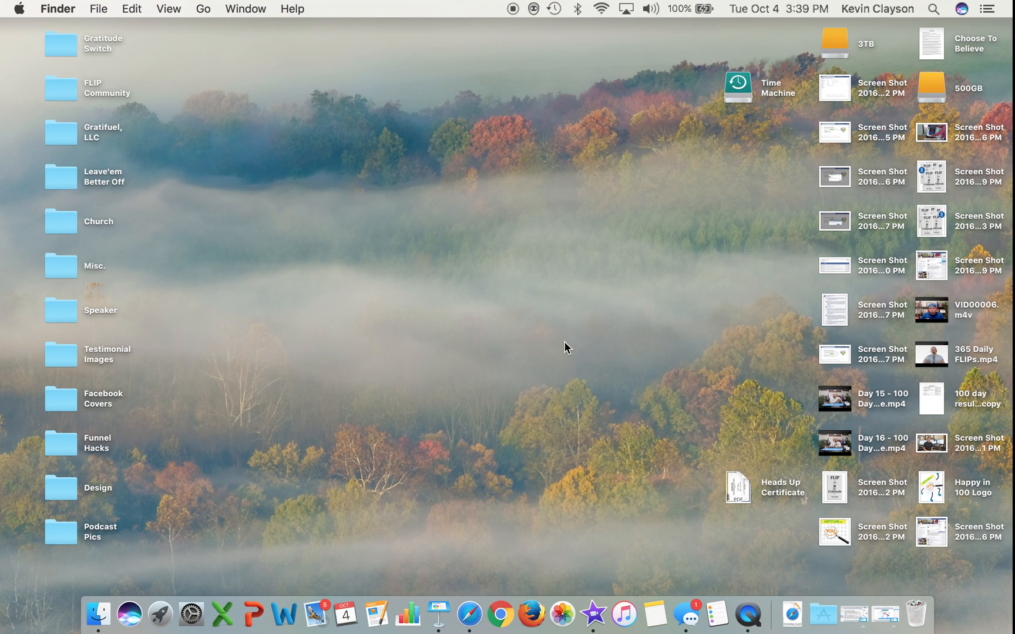
Step: In Mail's Gmail inbox, find and open Facebook's 'Your Facebook download is ready' email
click(309, 606)
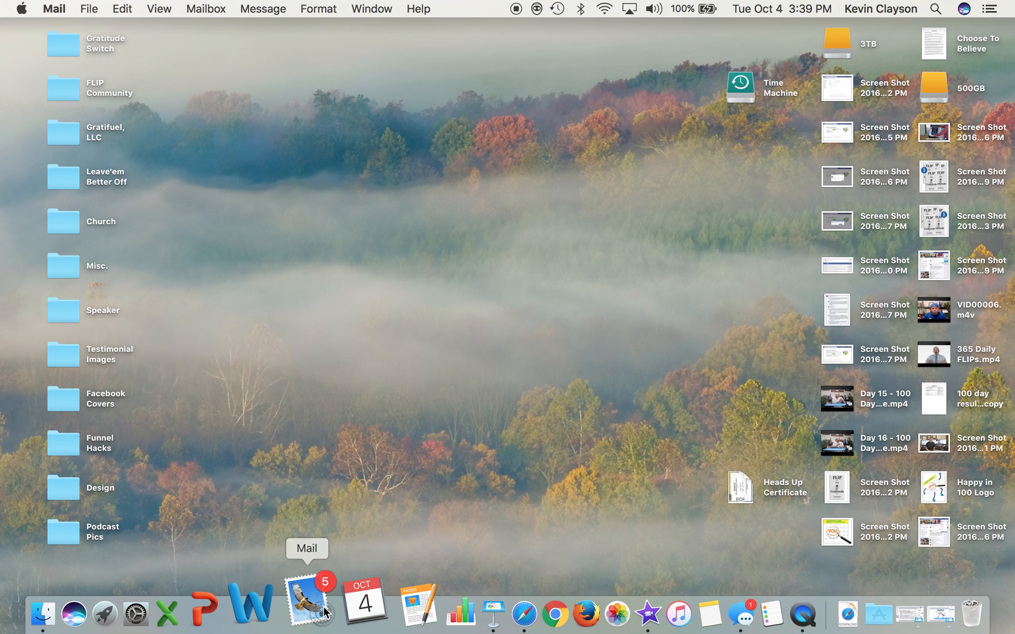
click(309, 600)
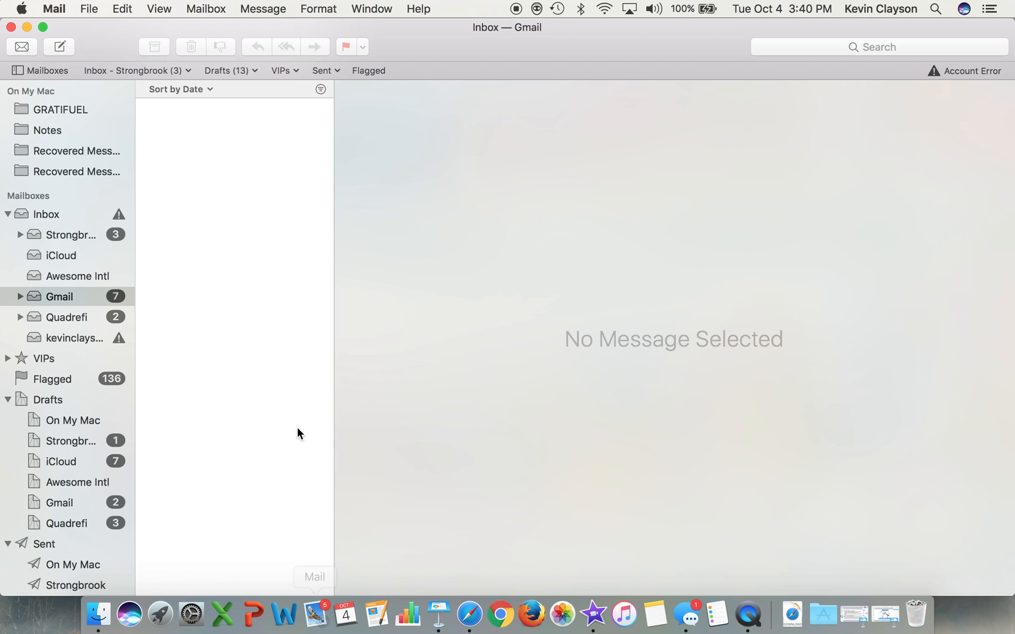
click(59, 296)
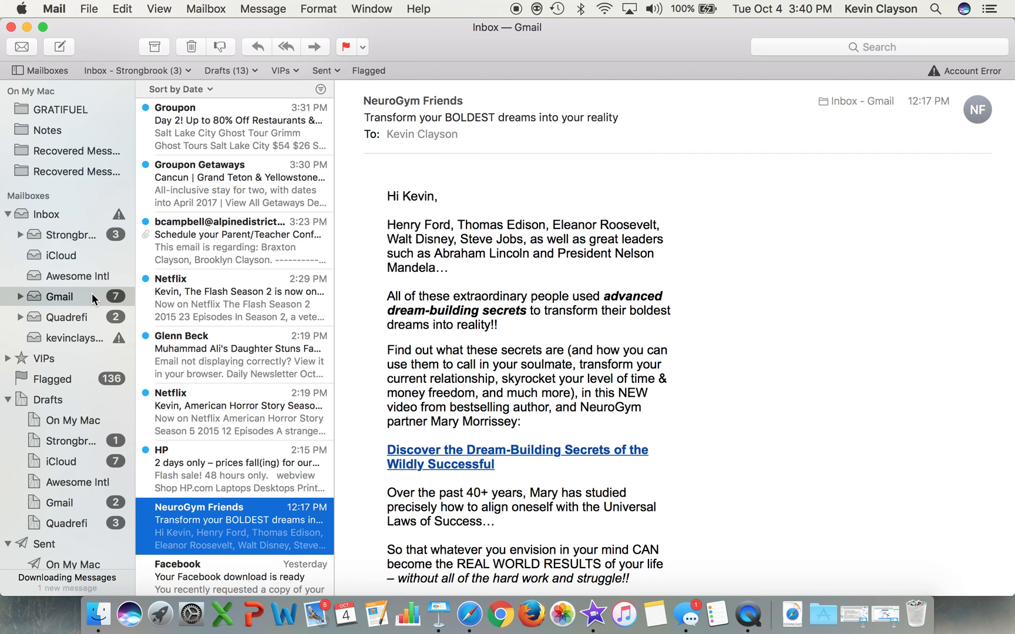
scroll(down, 3)
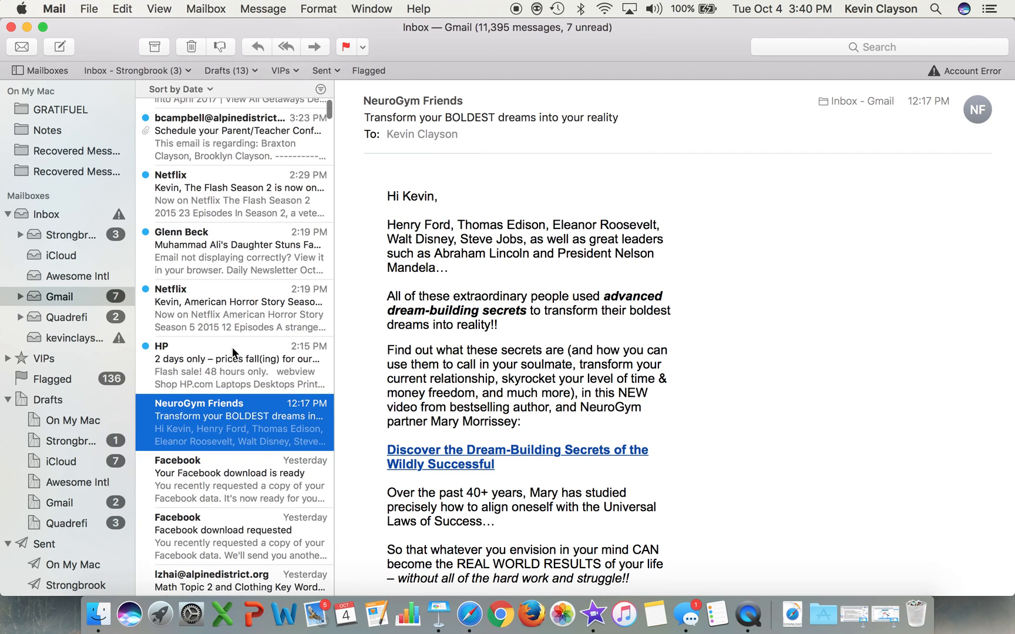
scroll(down, 3)
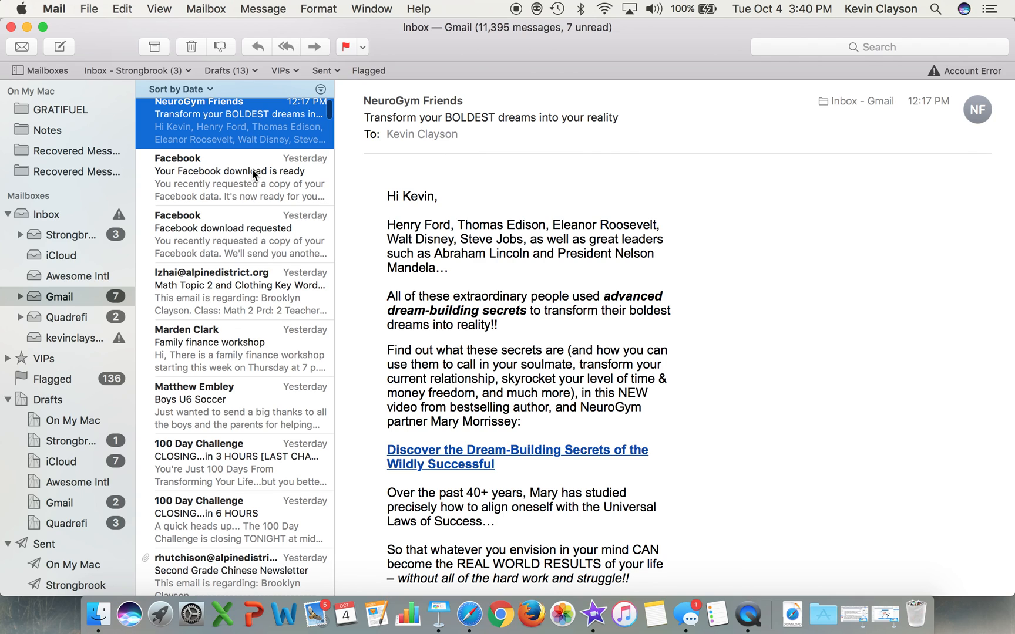
click(236, 179)
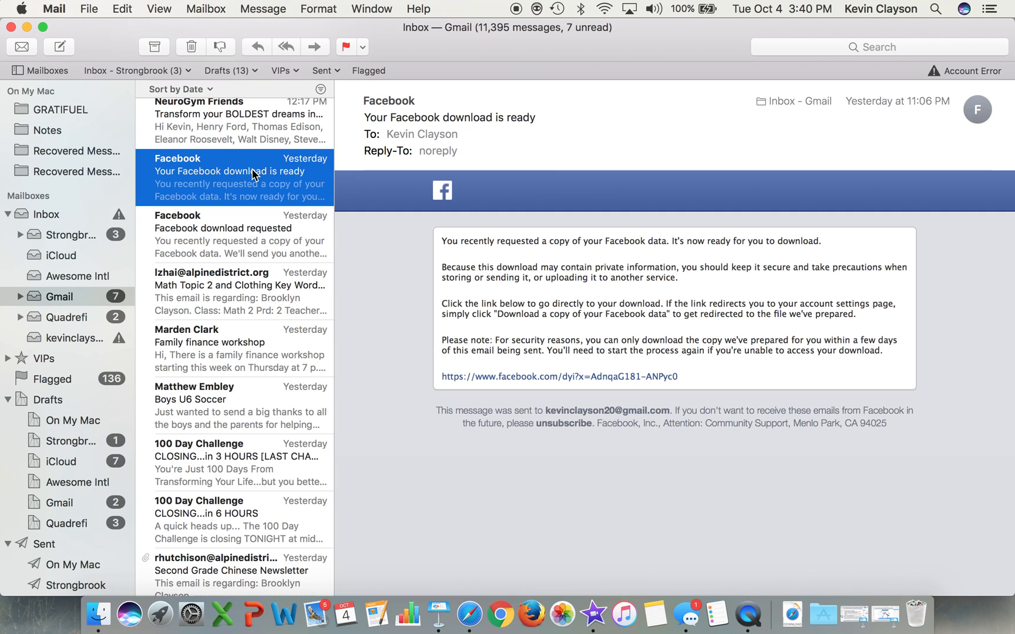
mouse_move(367, 300)
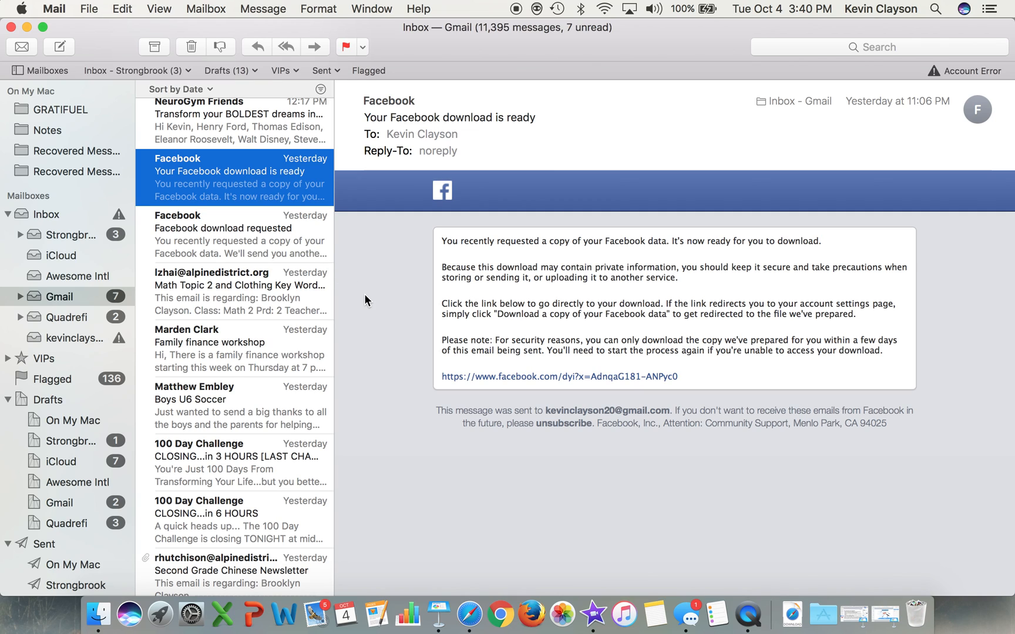
mouse_move(493, 390)
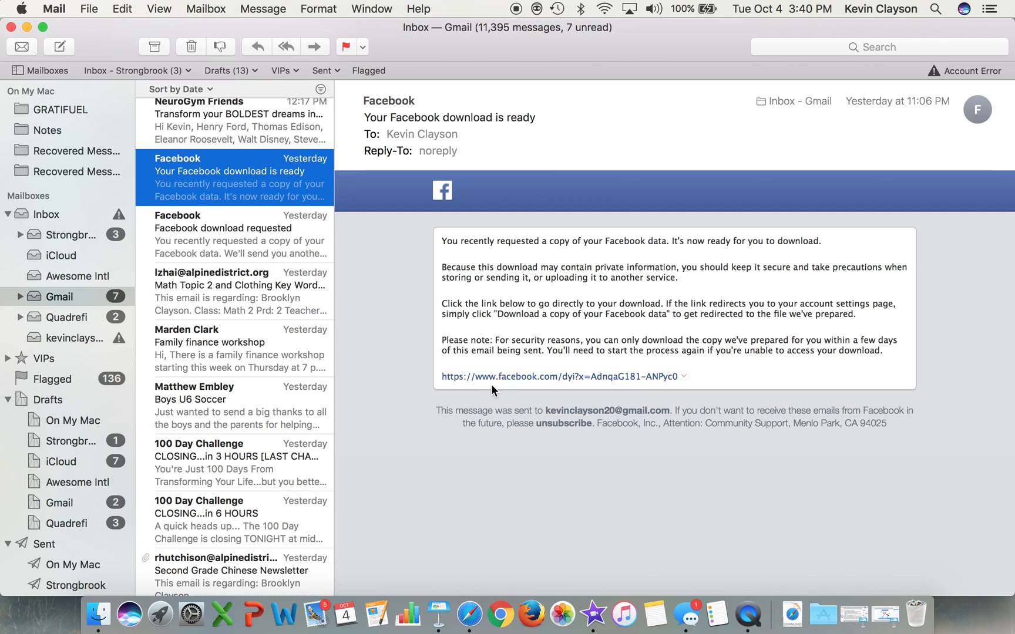
mouse_move(493, 386)
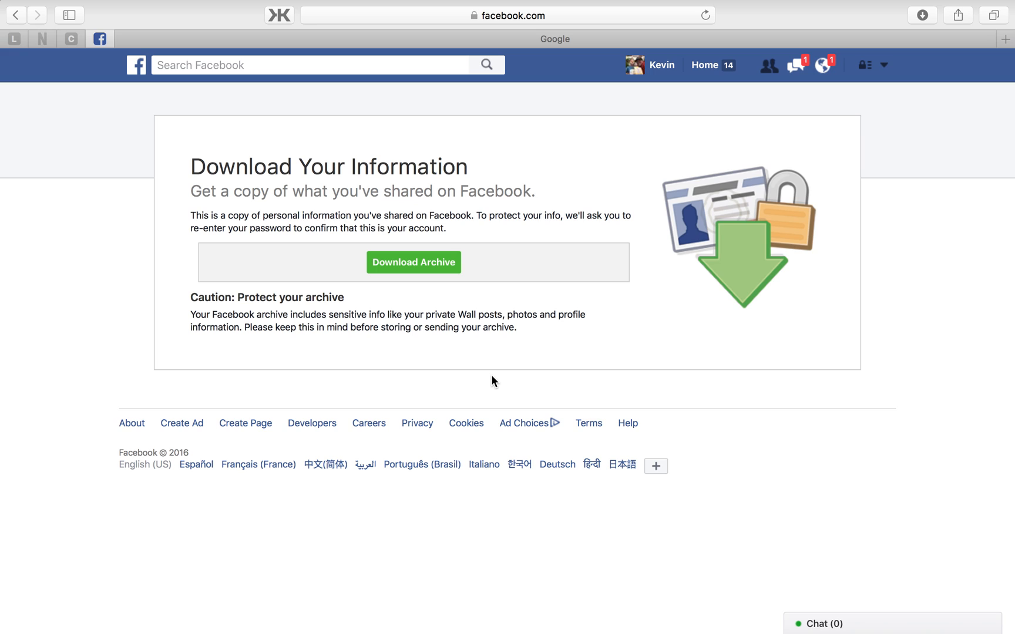
click(822, 65)
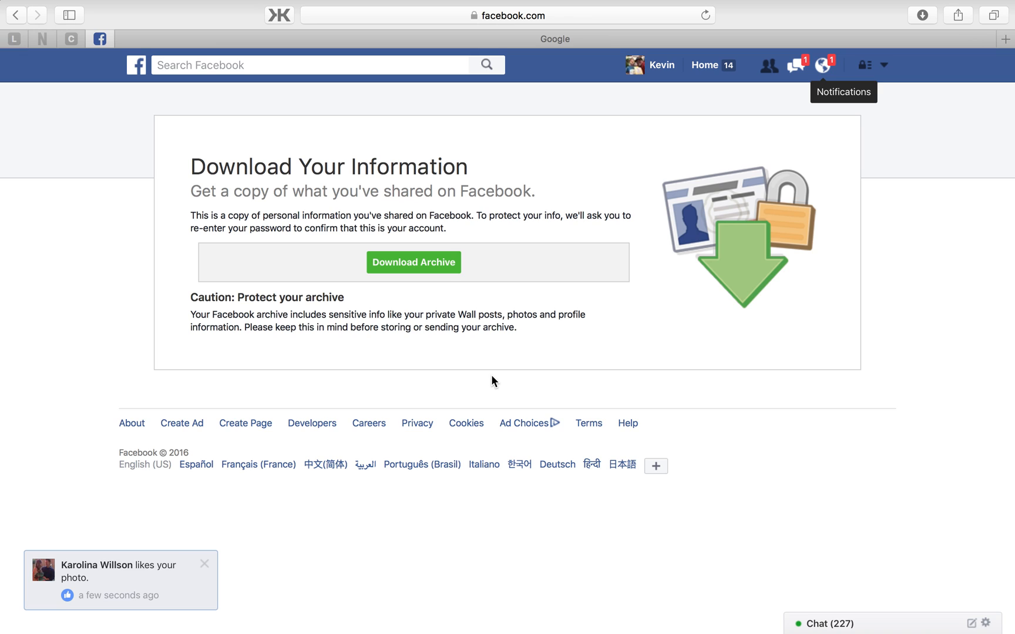
click(204, 563)
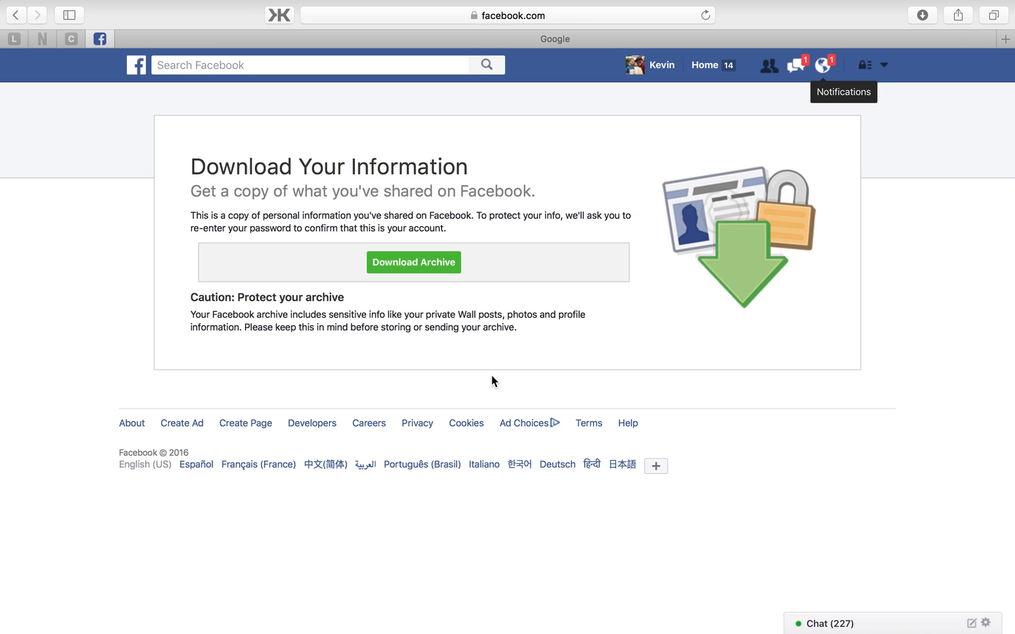